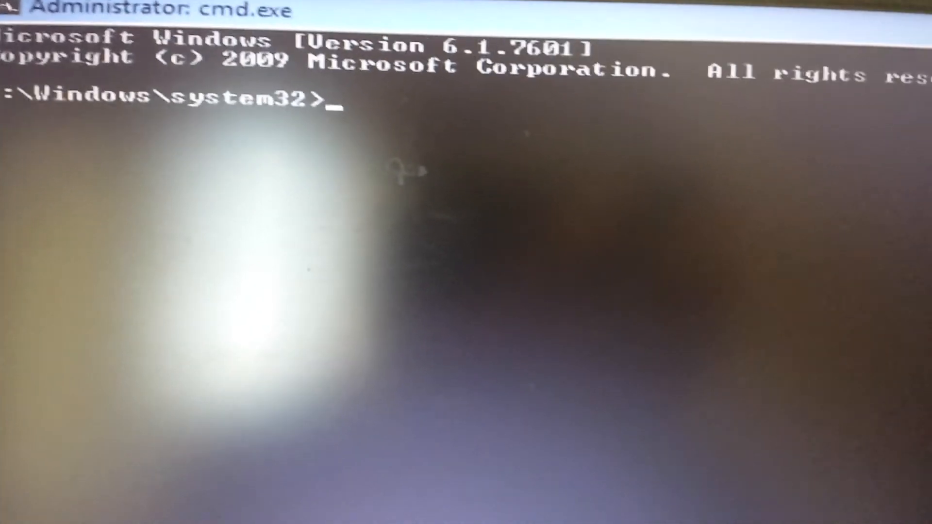
# - Enter rstrui.exe at the administrator C:\Windows\system32> prompt without running it
pyautogui.write('rs')
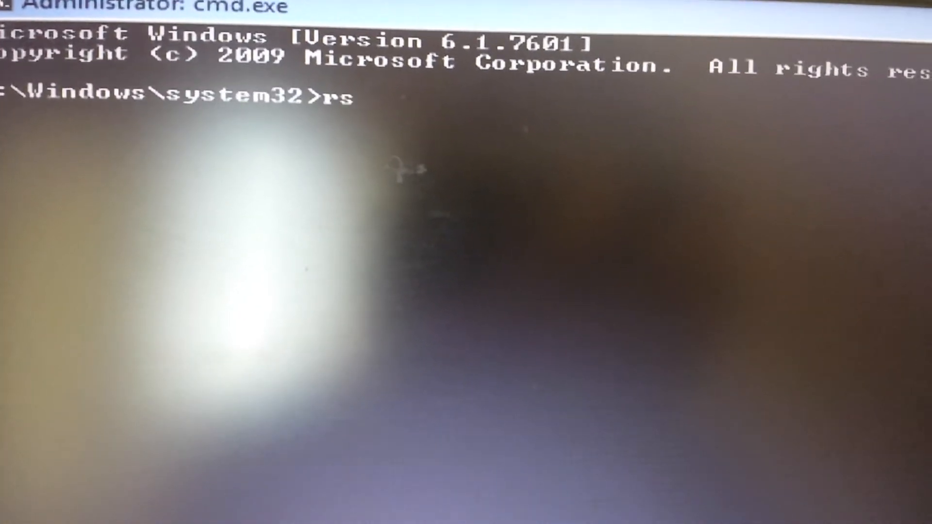
pyautogui.write('t')
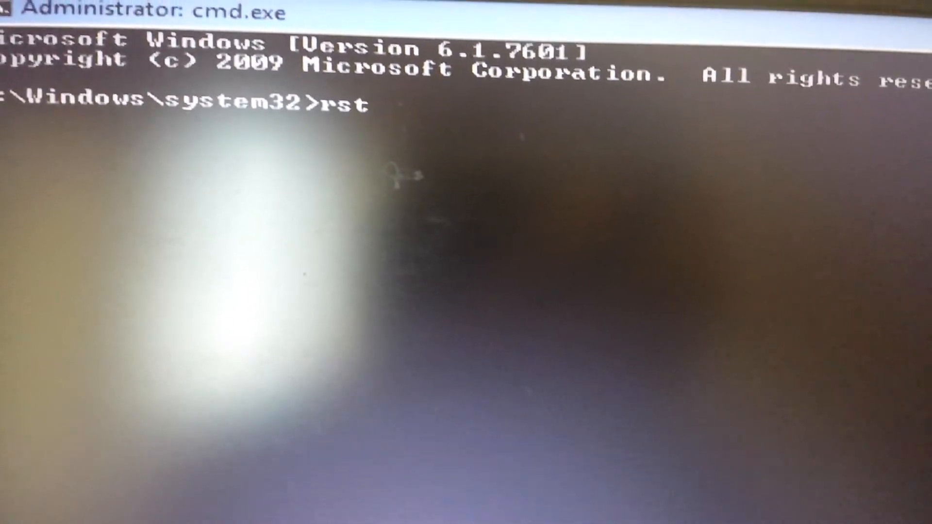
pyautogui.write('rui')
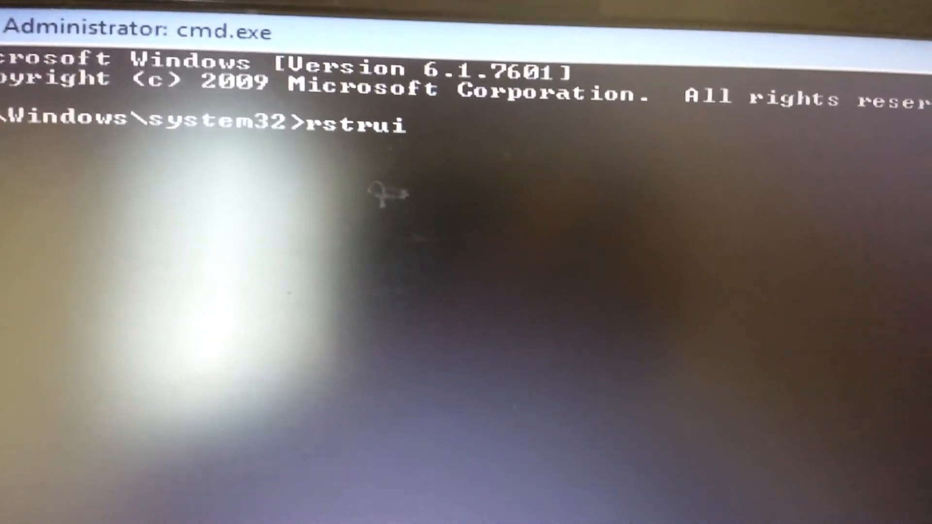
pyautogui.write('.exe')
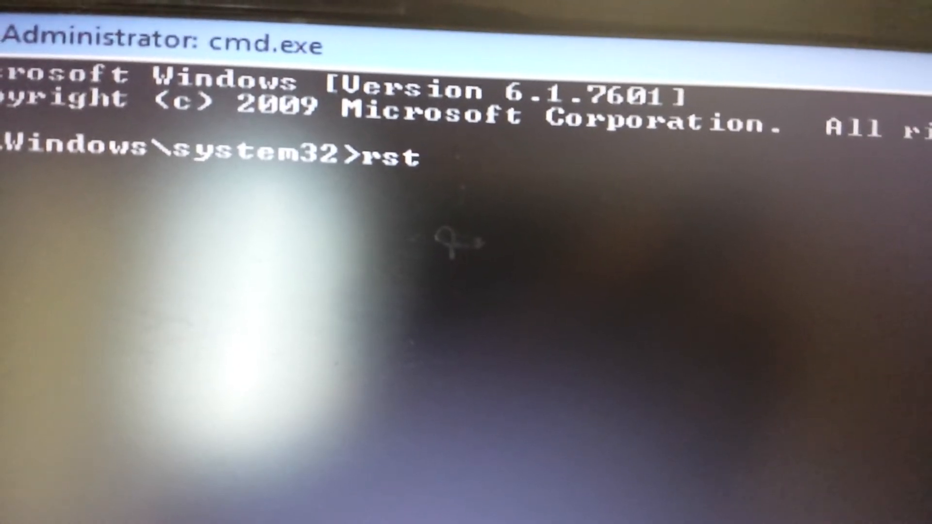
# - Erase the half-entered command, leaving the administrator prompt line empty
pyautogui.press('Backspace')
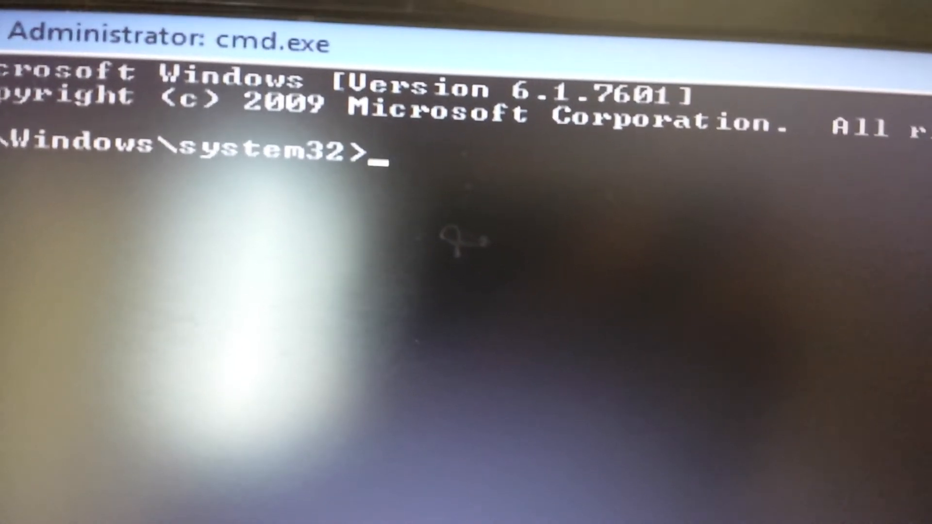